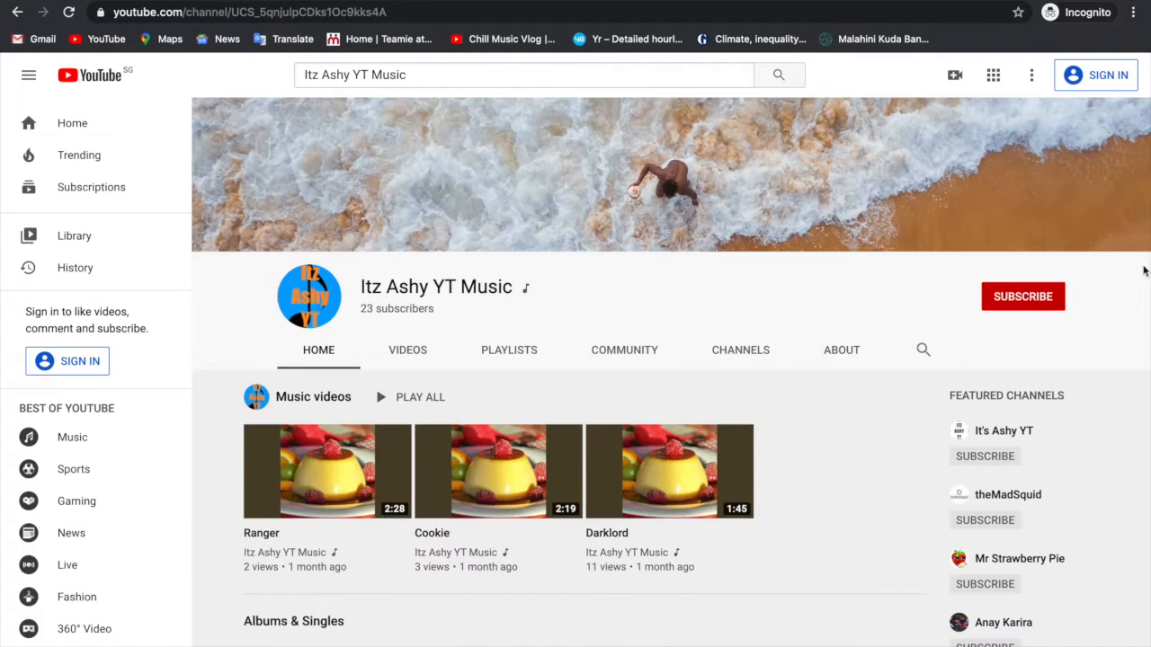
pyautogui.moveTo(407, 349)
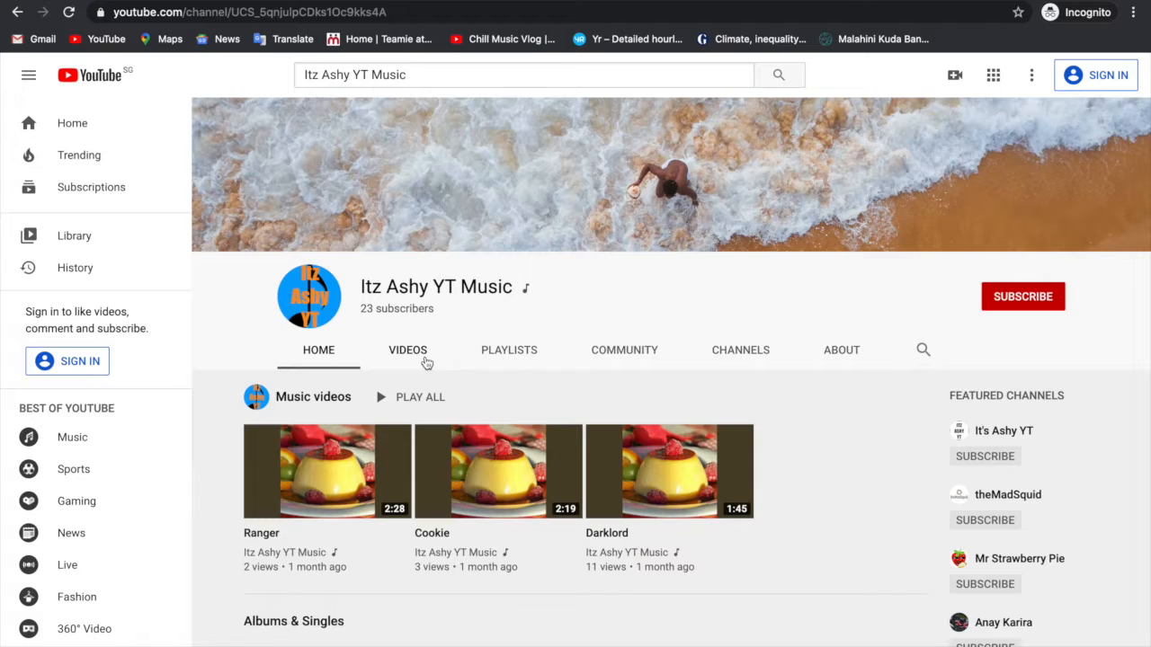
# - Browse the channel's Videos tab, scrolling through uploads like Night, Lakes and Fire
pyautogui.click(407, 349)
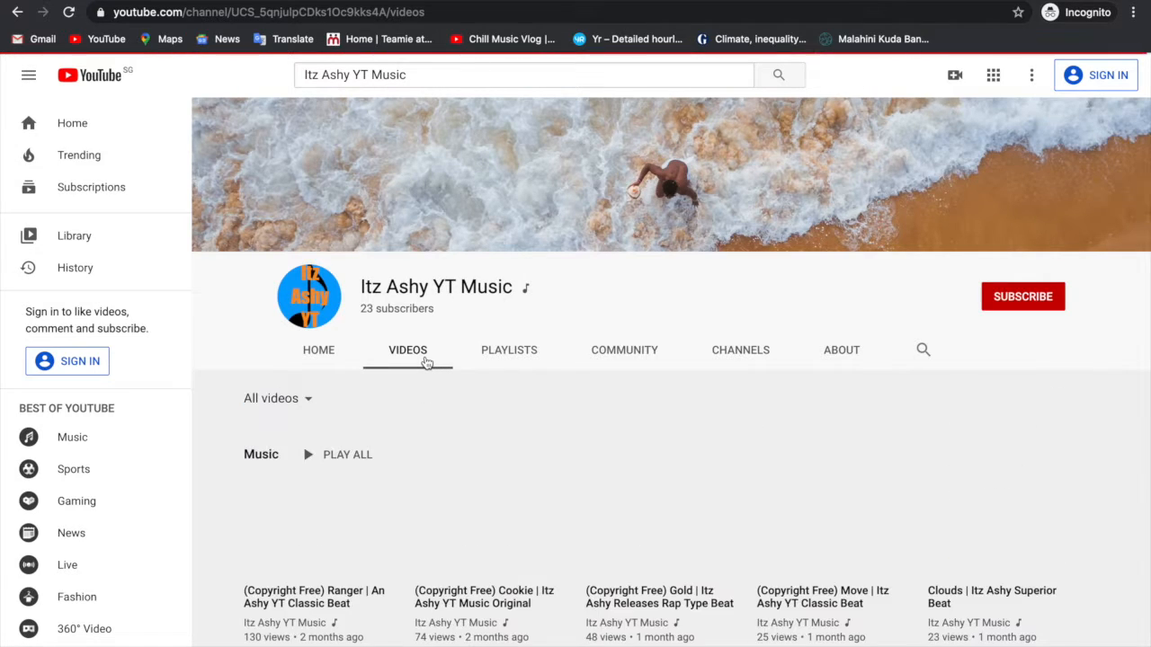
pyautogui.scroll(-3)
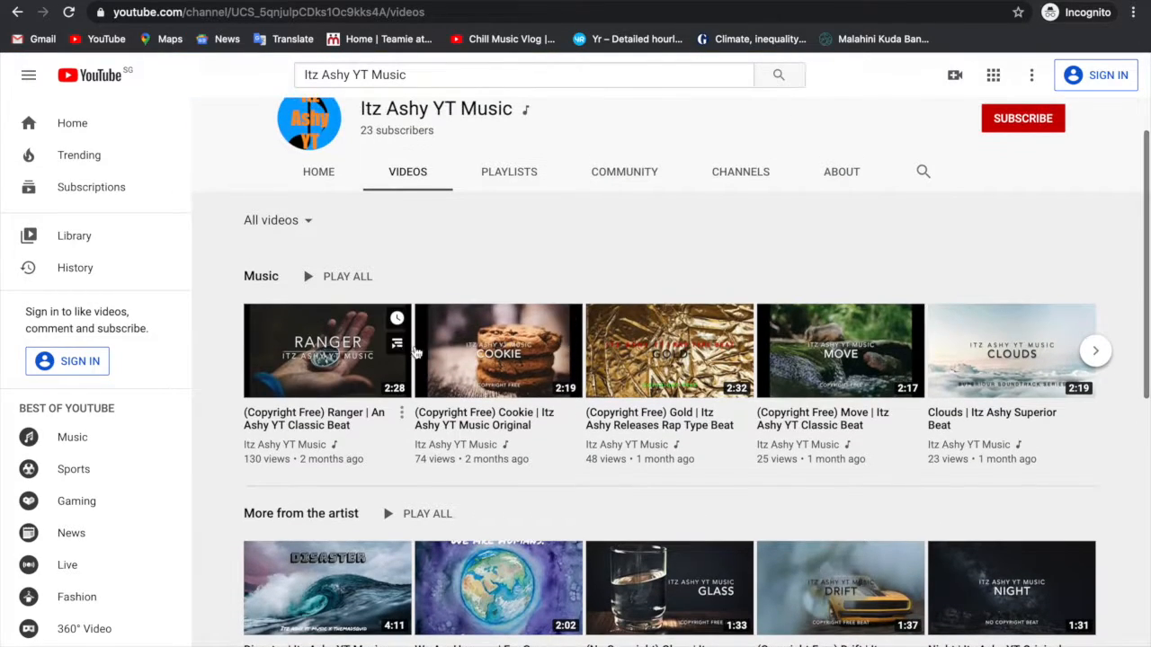
pyautogui.scroll(-3)
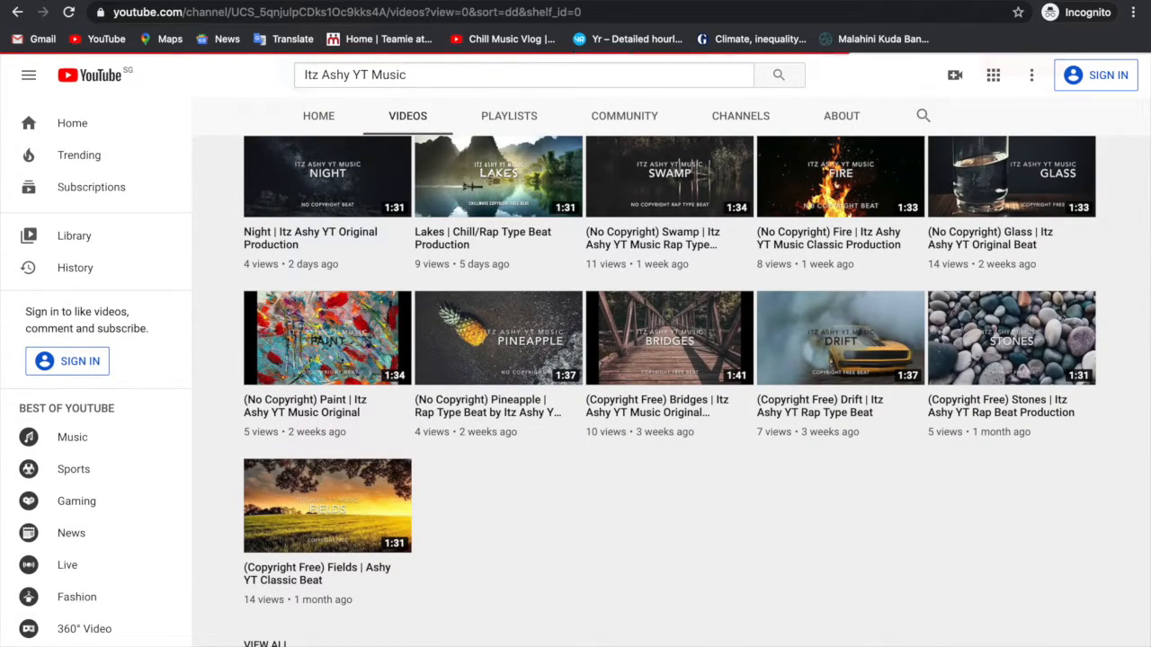
pyautogui.scroll(-3)
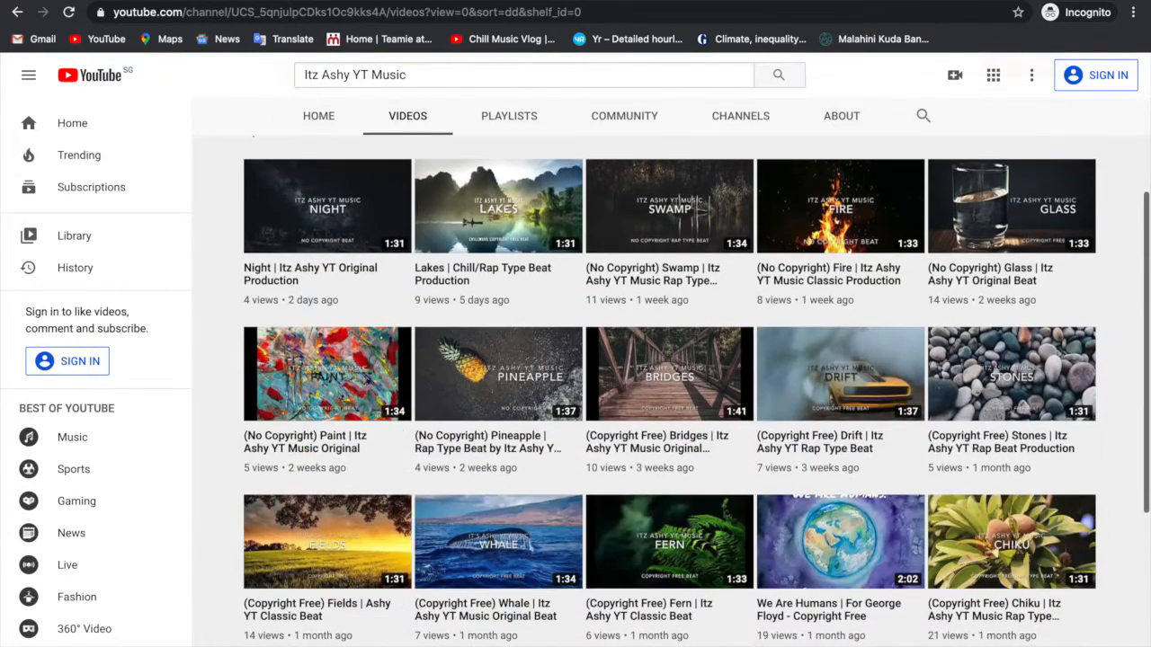
pyautogui.scroll(-3)
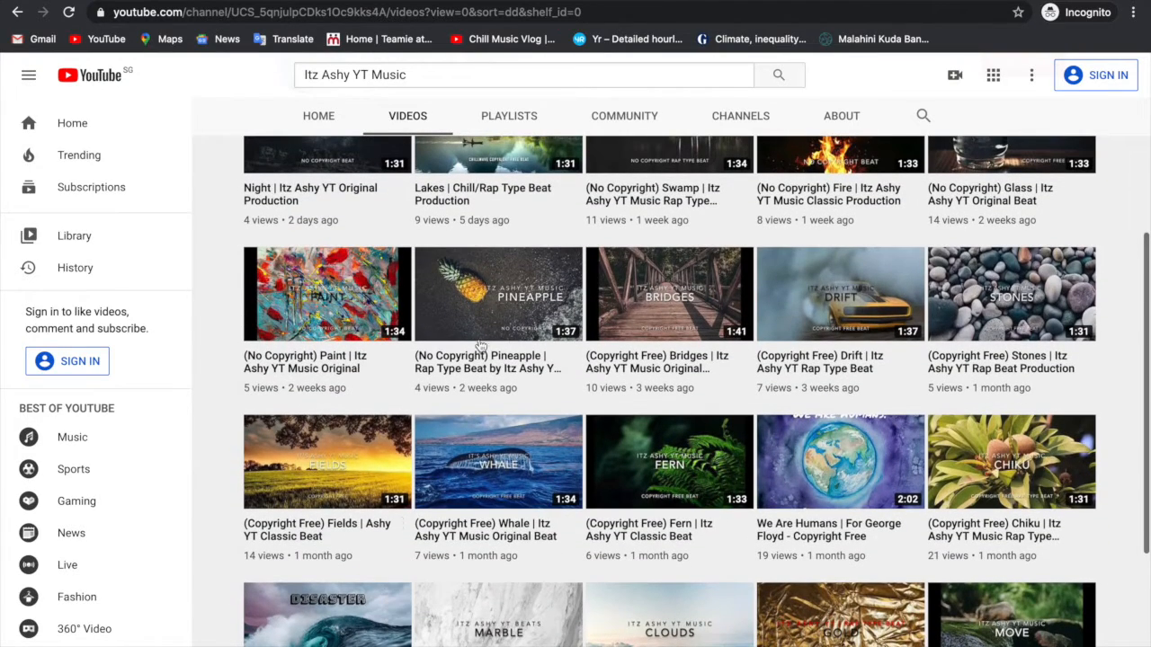
# - Open the Pineapple Rap Type Beat video and select its description's credit paragraph
pyautogui.click(498, 294)
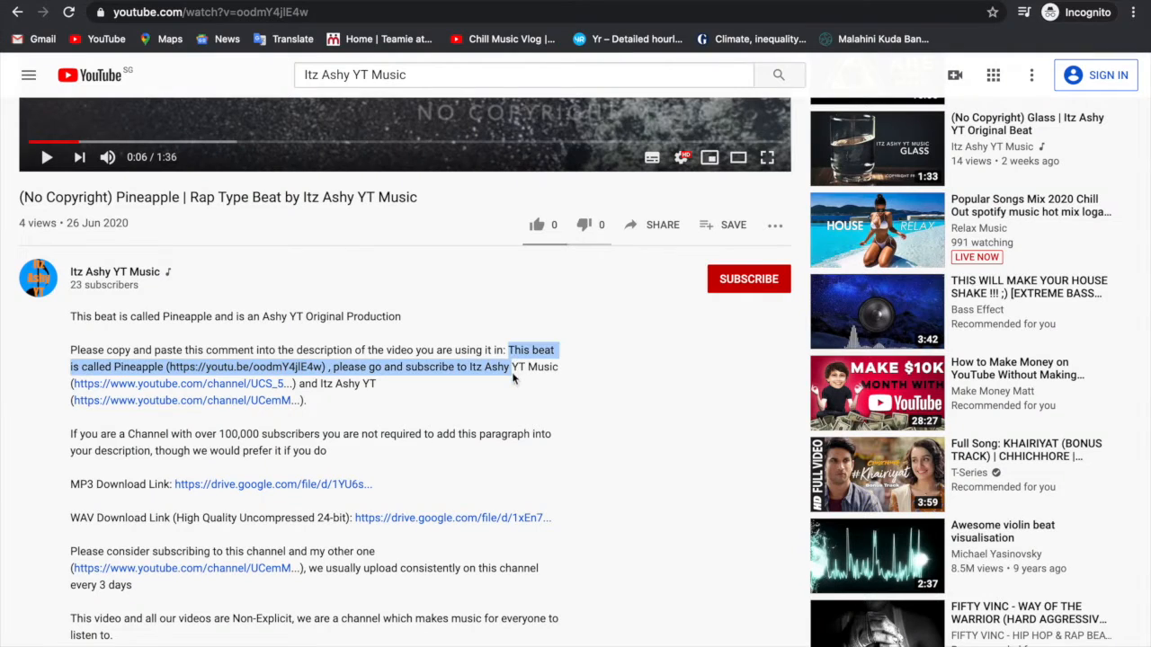
pyautogui.moveTo(512, 378); pyautogui.dragTo(515, 400)
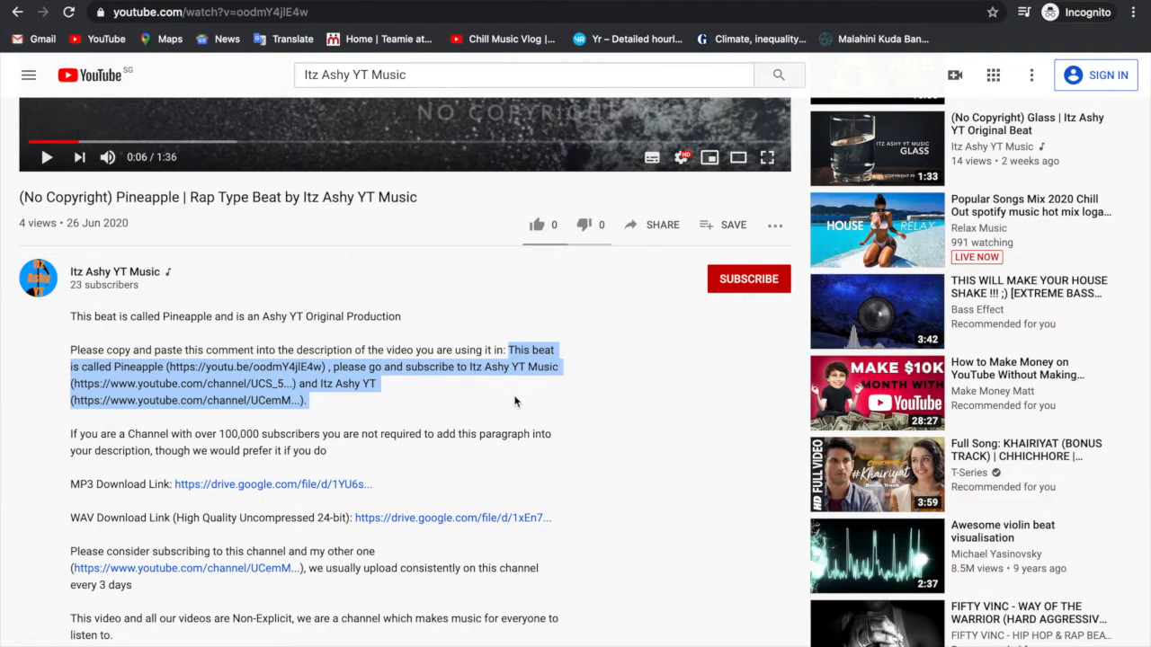
pyautogui.click(515, 402)
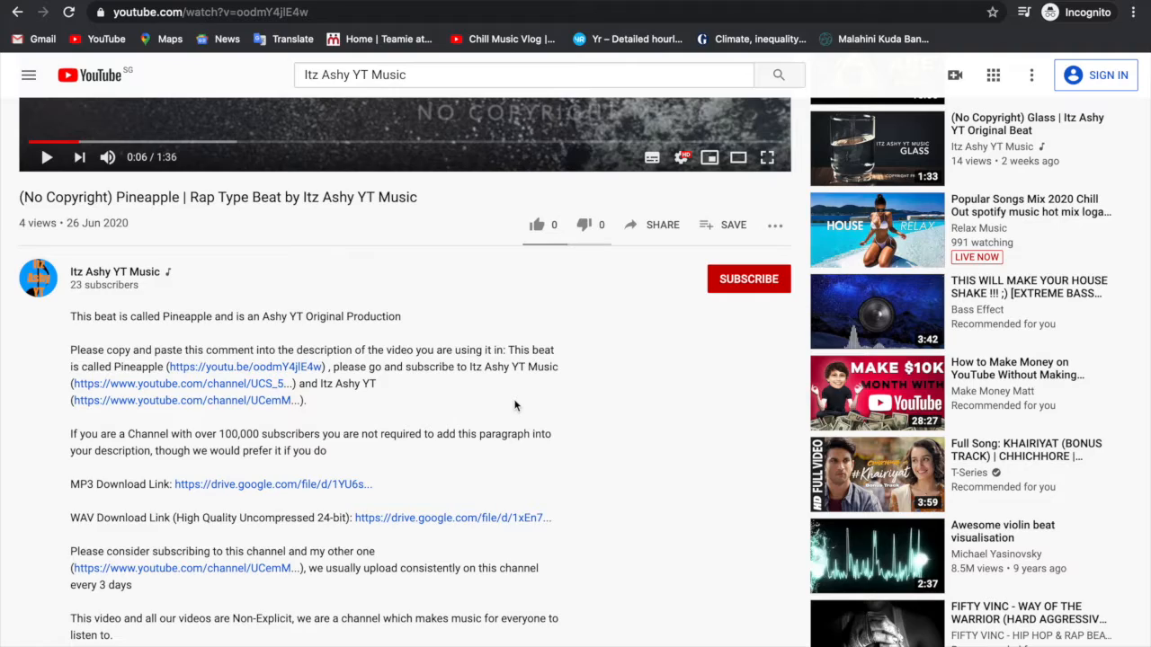
# - Scroll the Pineapple video's description to view its Creative Commons Attribution licence
pyautogui.scroll(-3)
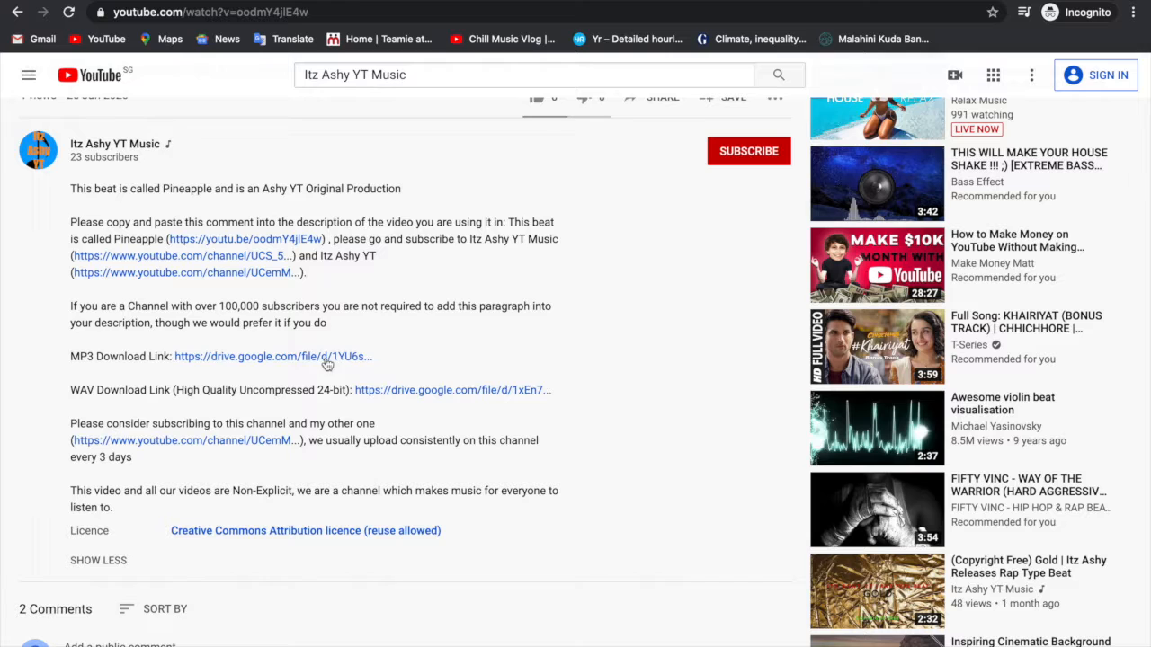
pyautogui.moveTo(416, 419)
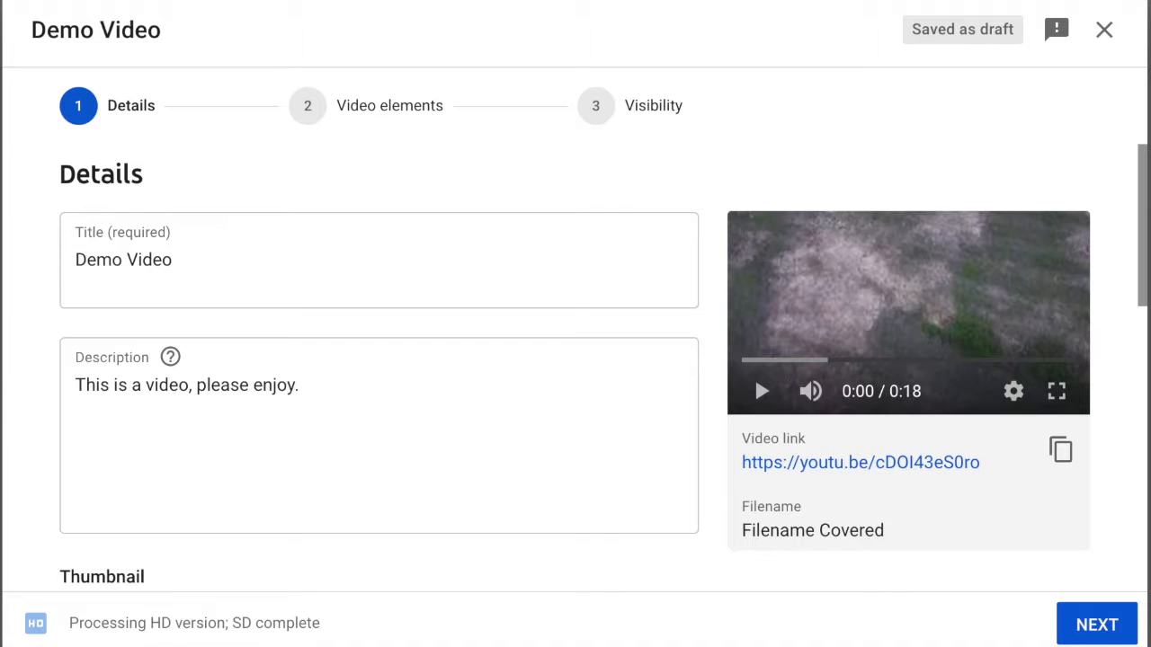
pyautogui.moveTo(475, 380)
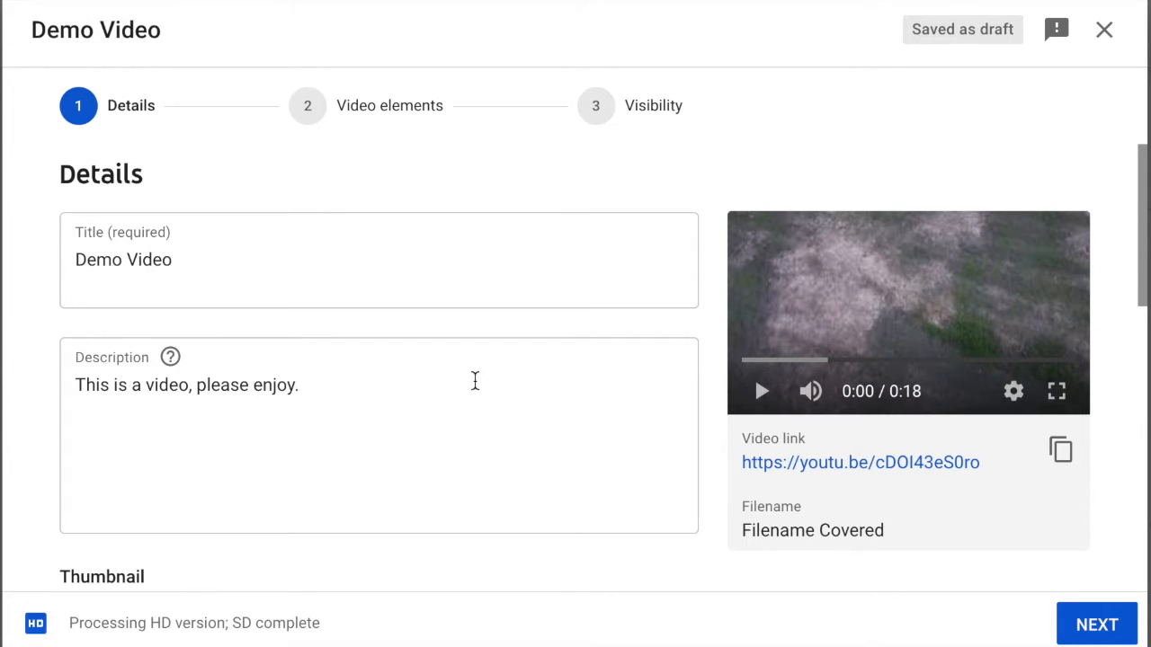